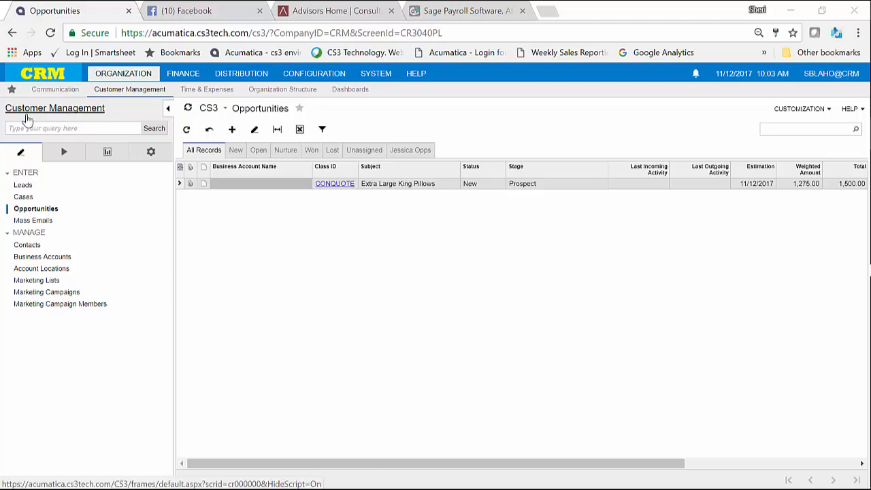
pyautogui.moveTo(390, 191)
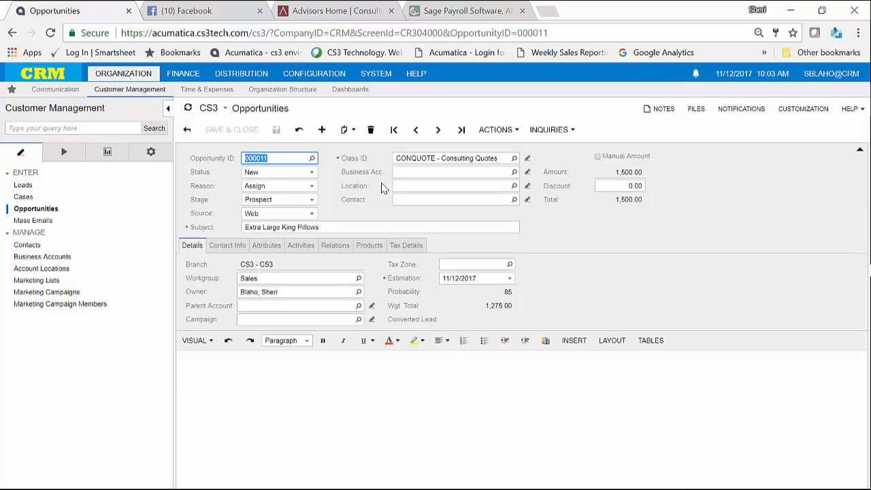
# Check opportunity 000011's status choices (New, Open, Lost), then show the customer management setup screens.
pyautogui.click(311, 171)
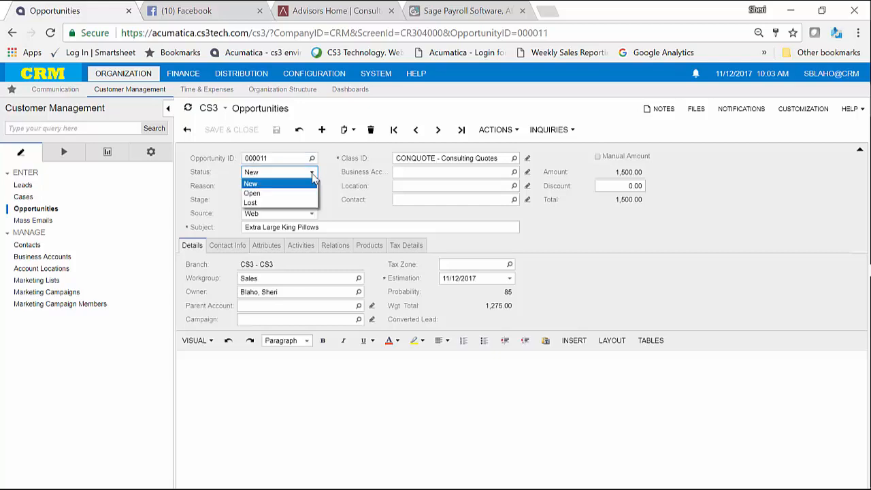
pyautogui.moveTo(261, 202)
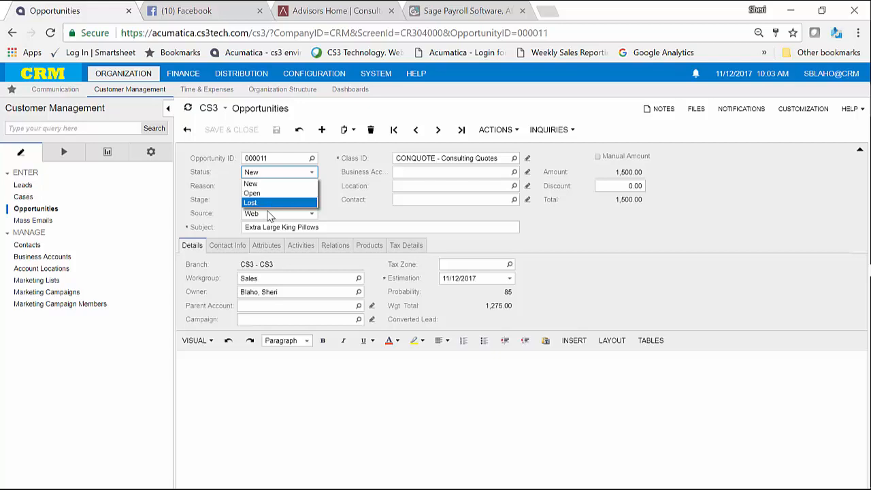
pyautogui.click(150, 151)
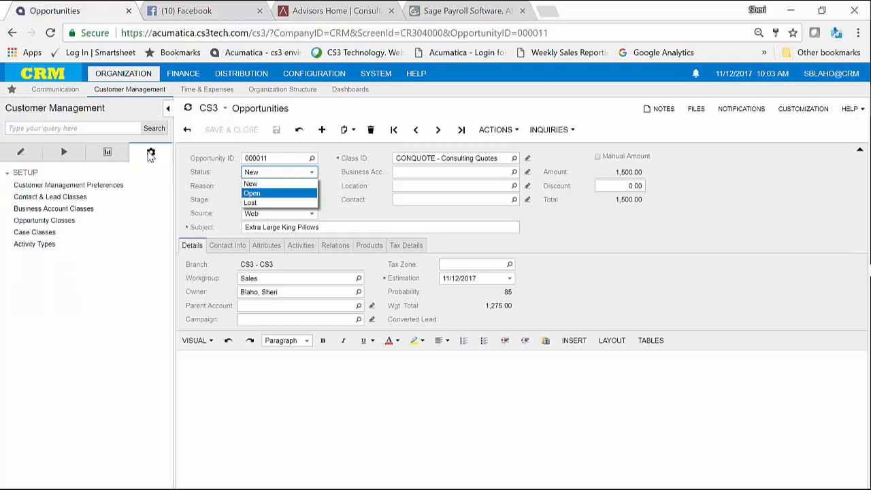
pyautogui.moveTo(97, 268)
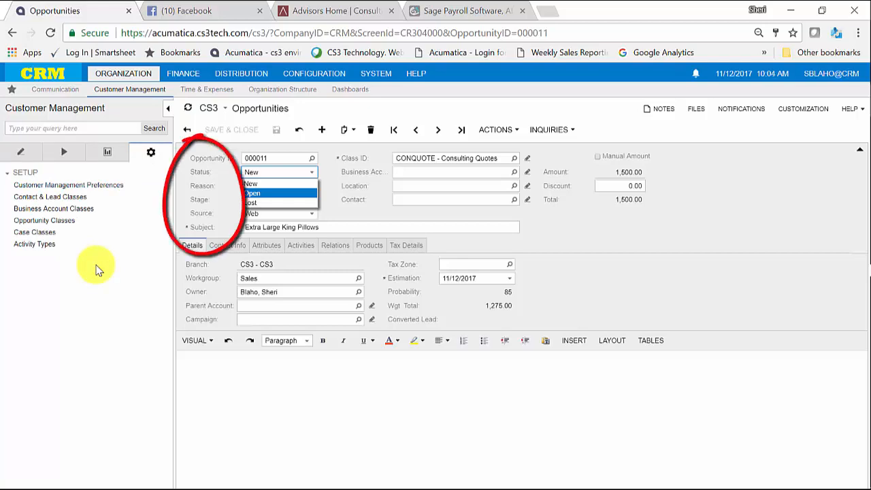
pyautogui.moveTo(109, 214)
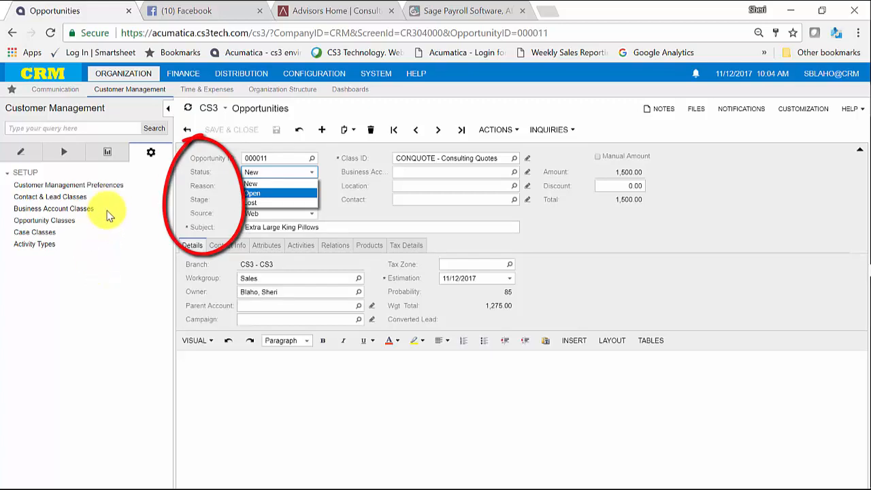
# Open Customer Management Preferences, then bring up the SYSTEM > Automation menu.
pyautogui.click(68, 184)
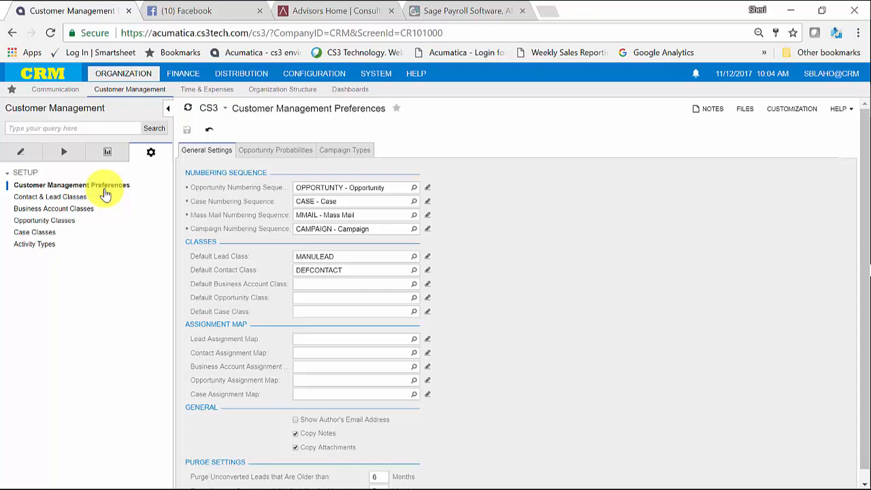
pyautogui.moveTo(299, 89)
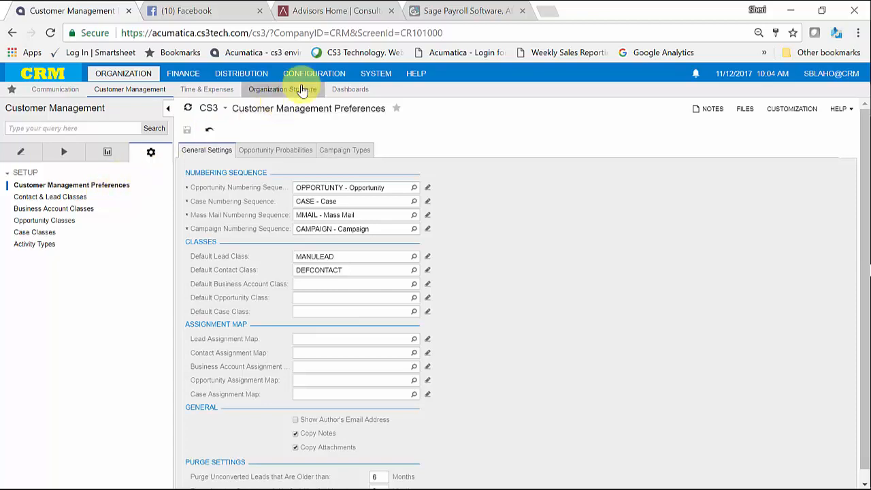
pyautogui.click(376, 73)
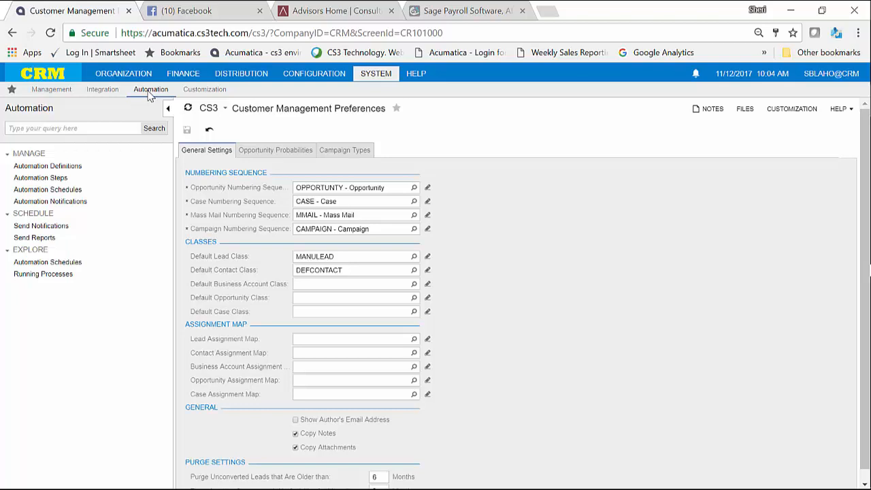
pyautogui.moveTo(40, 178)
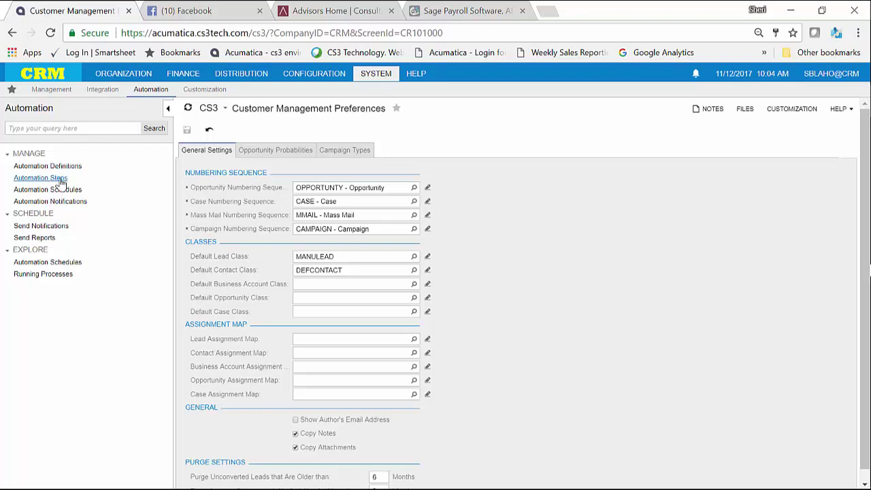
# Open Automation Steps with a blank form, no screen or step loaded.
pyautogui.click(40, 178)
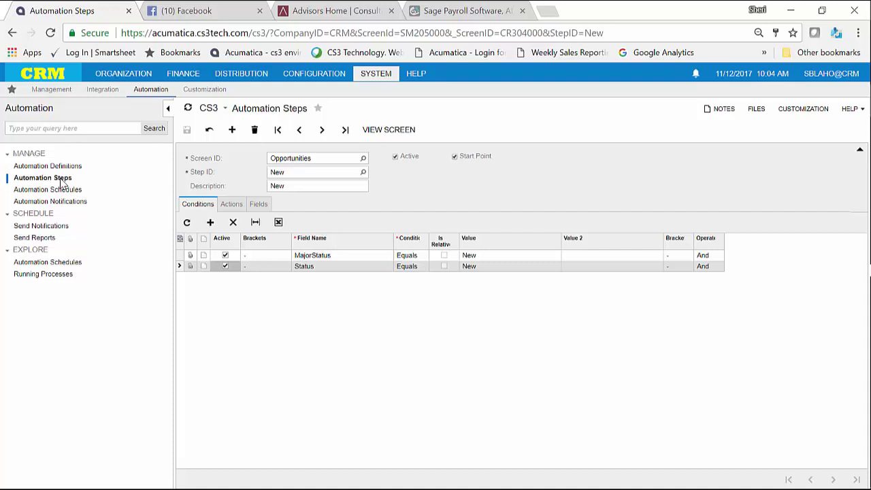
pyautogui.click(232, 129)
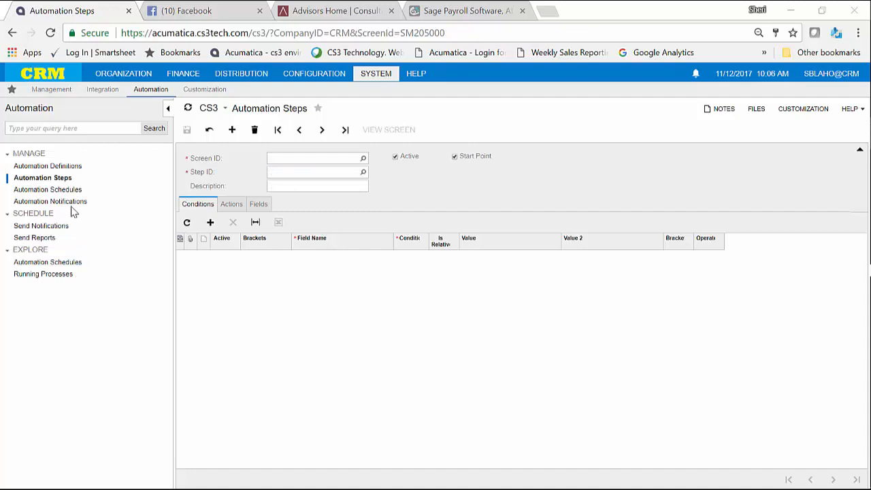
pyautogui.moveTo(221, 168)
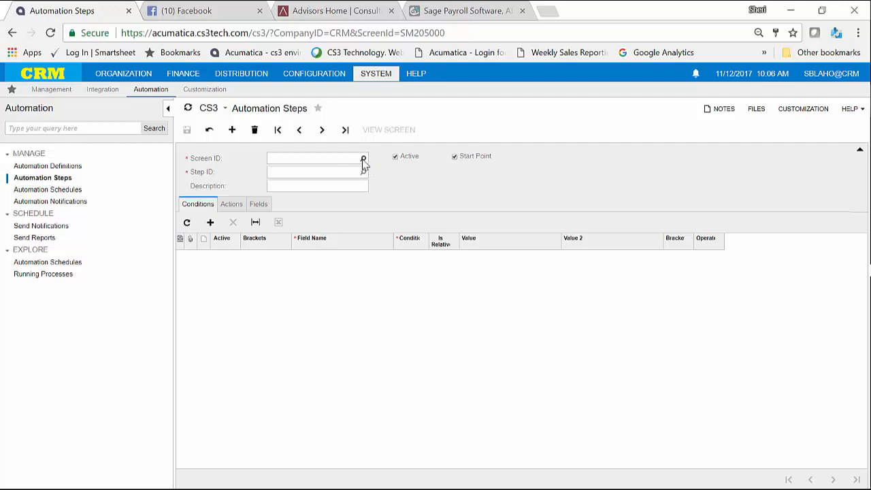
# Pick Opportunities under Organization > Customer Management > Work Area > Enter in the Screen ID lookup.
pyautogui.click(362, 158)
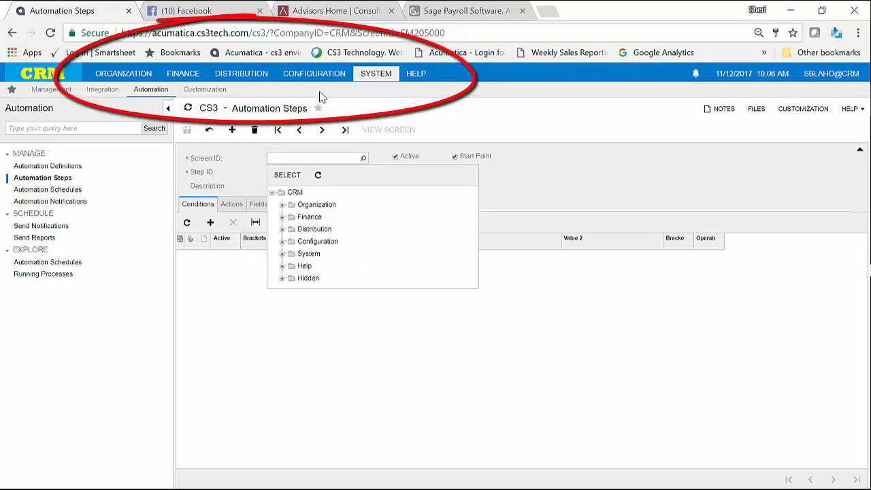
pyautogui.moveTo(416, 73)
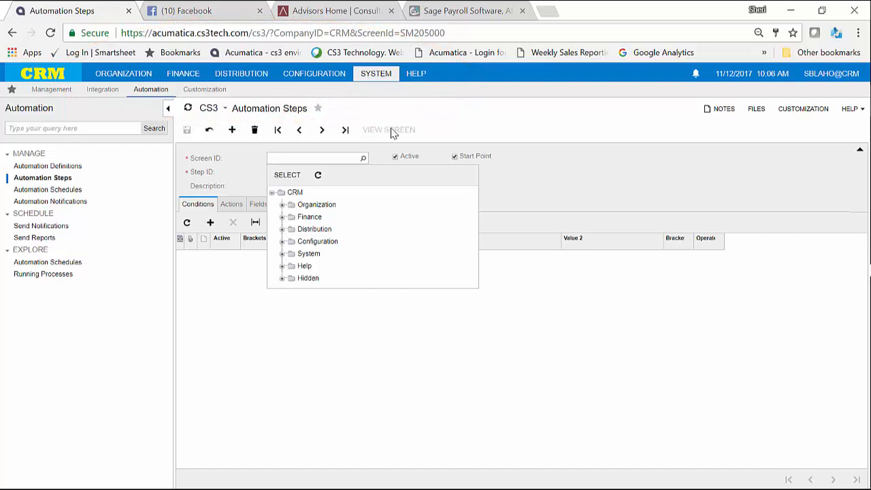
pyautogui.click(285, 204)
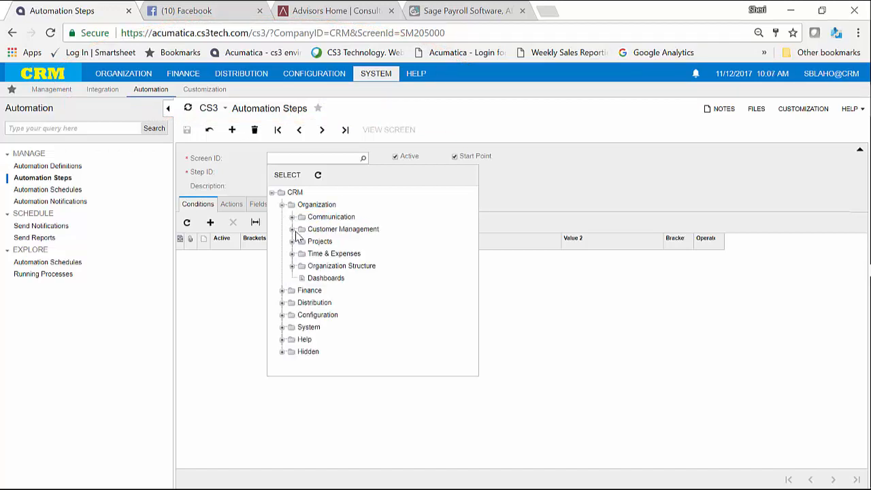
pyautogui.click(297, 229)
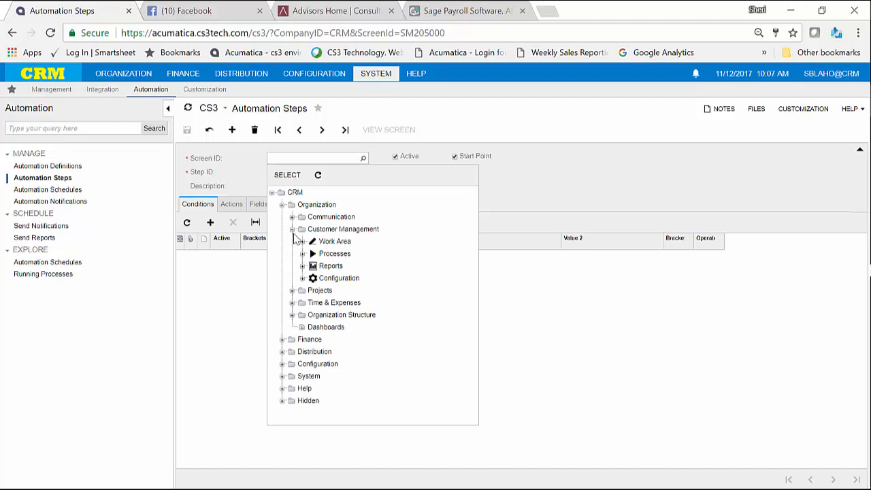
pyautogui.click(305, 241)
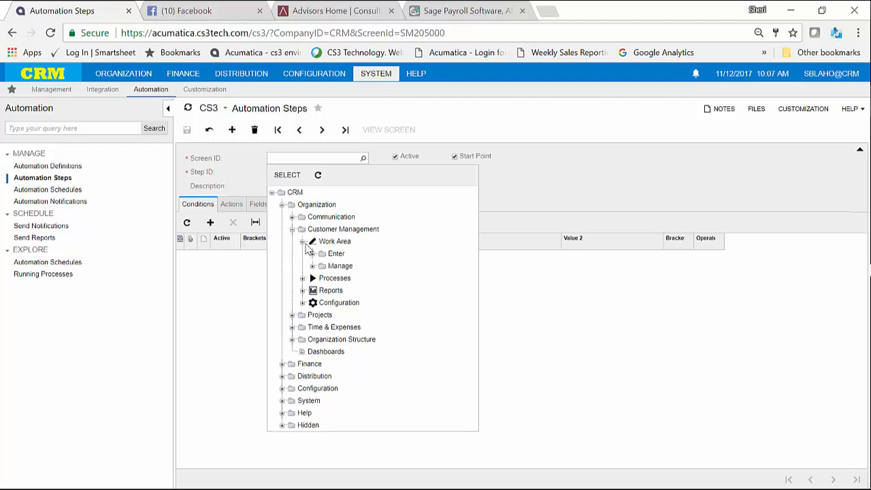
pyautogui.click(314, 253)
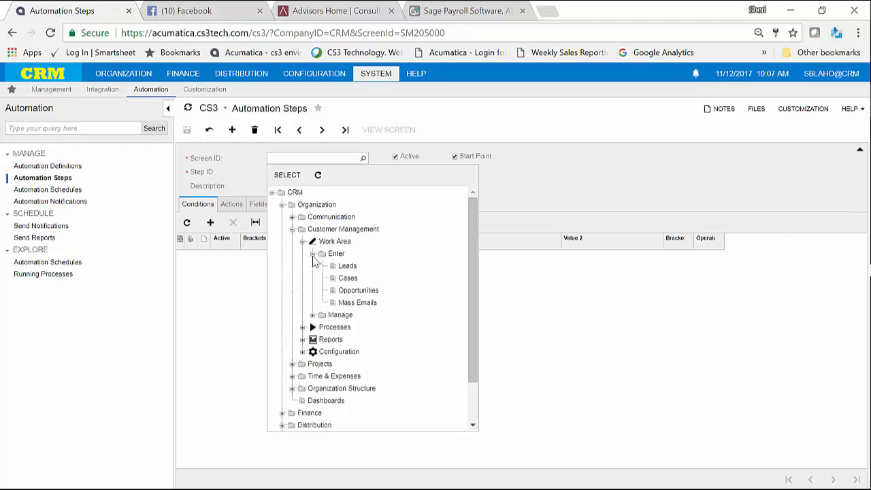
pyautogui.moveTo(359, 290)
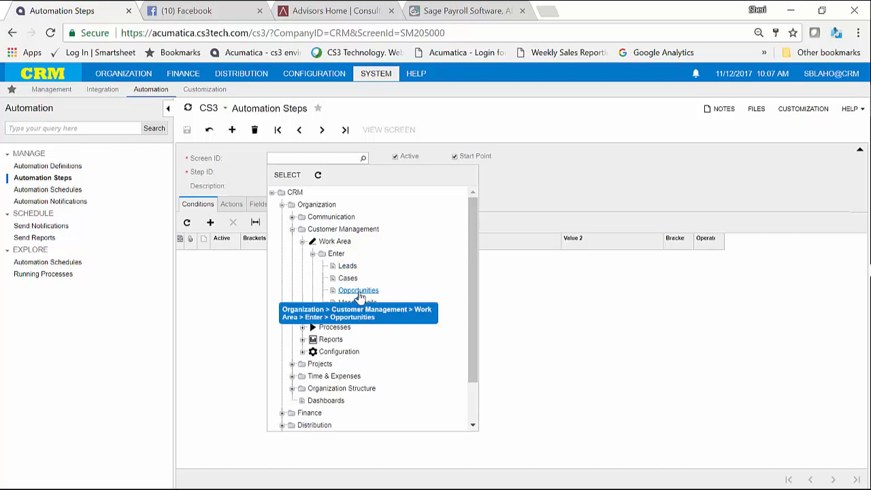
pyautogui.click(358, 290)
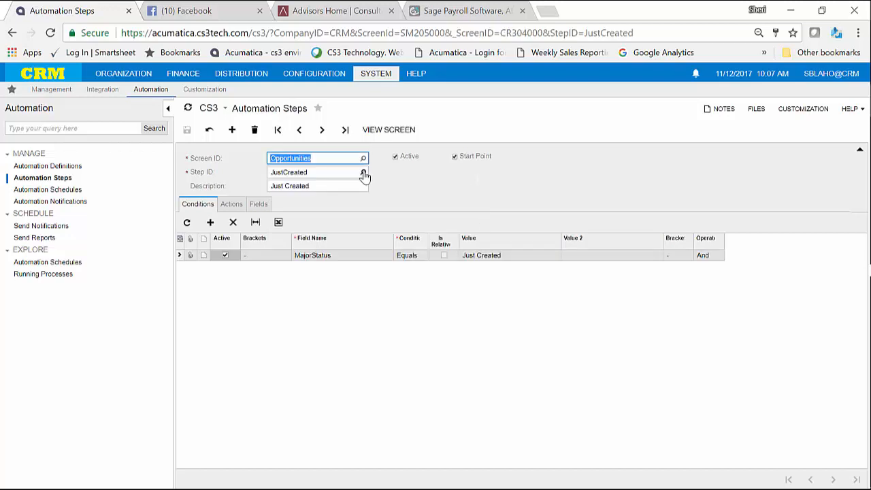
# Load step New, with MajorStatus and Status equal to New, and browse its tabs.
pyautogui.click(364, 172)
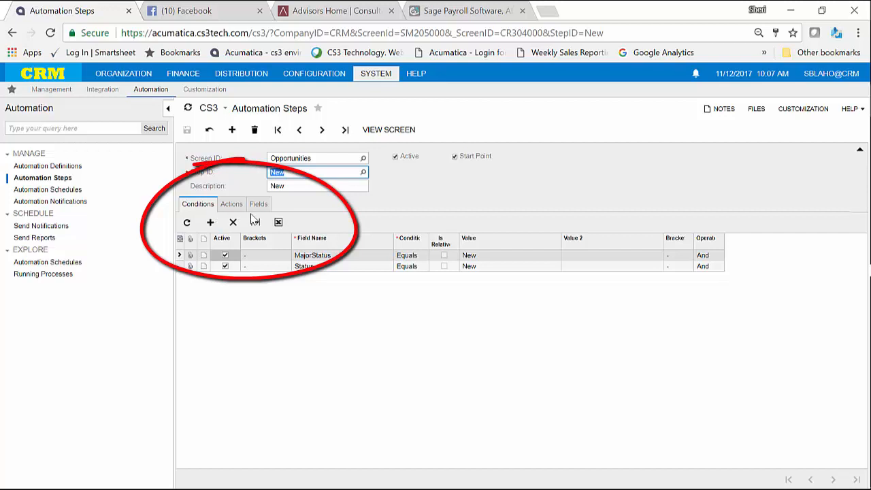
pyautogui.click(232, 204)
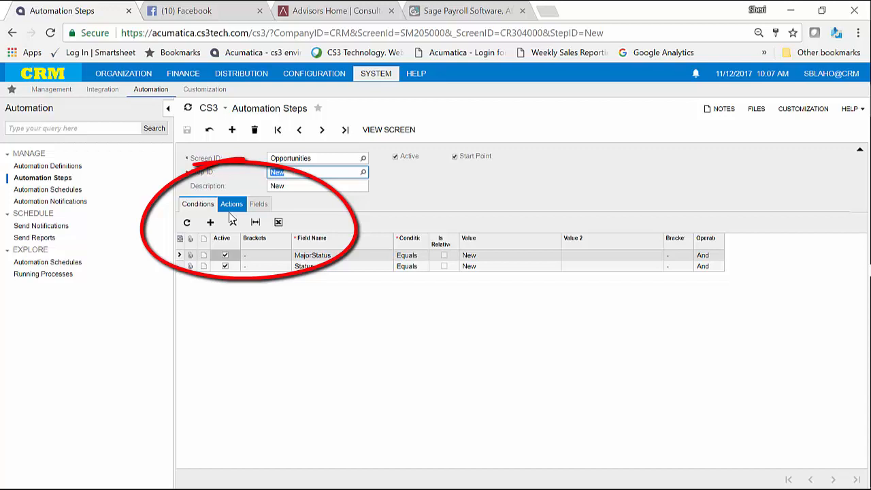
pyautogui.click(258, 205)
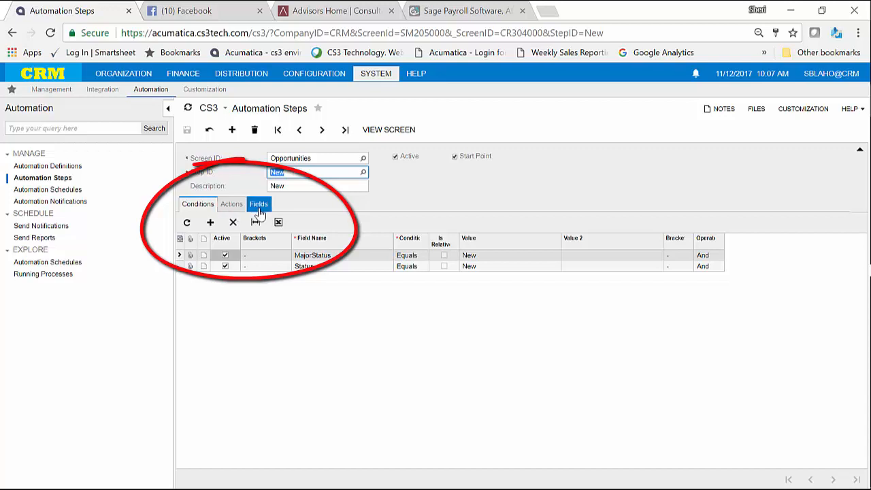
# On the Fields tab, abandon the extra new row and select the Opportunity Status field.
pyautogui.click(259, 204)
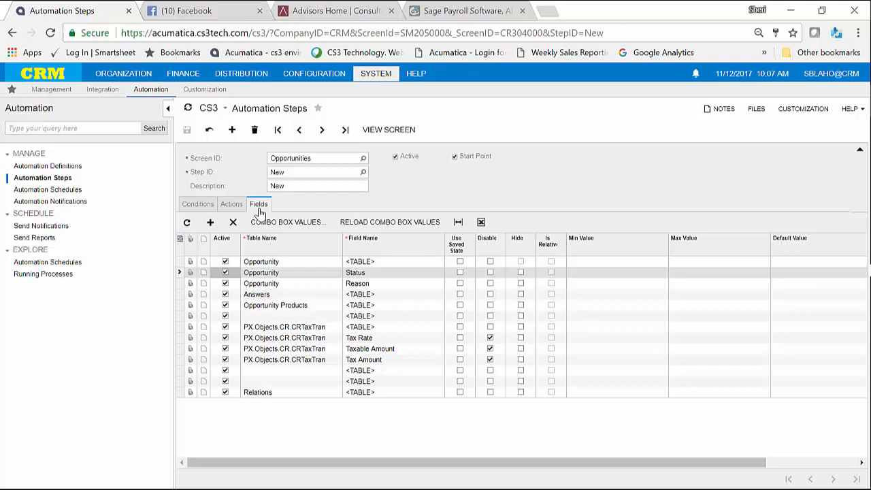
pyautogui.moveTo(385, 276)
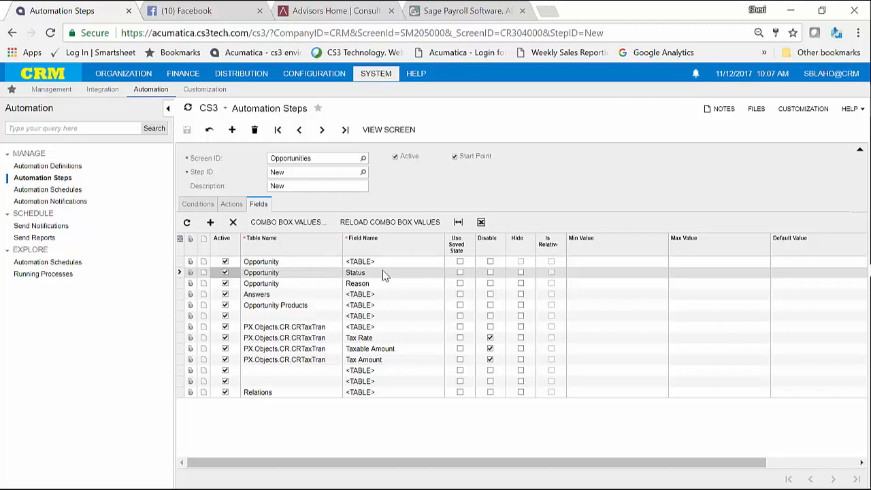
pyautogui.moveTo(357, 279)
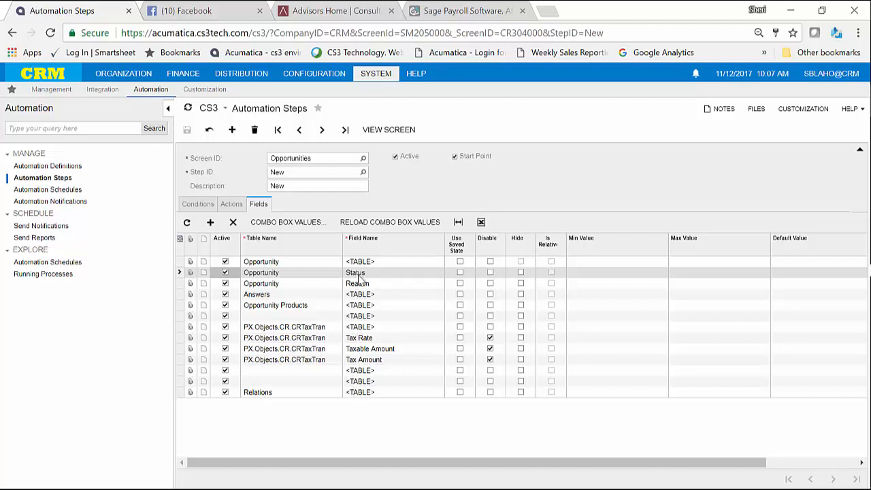
pyautogui.moveTo(356, 392)
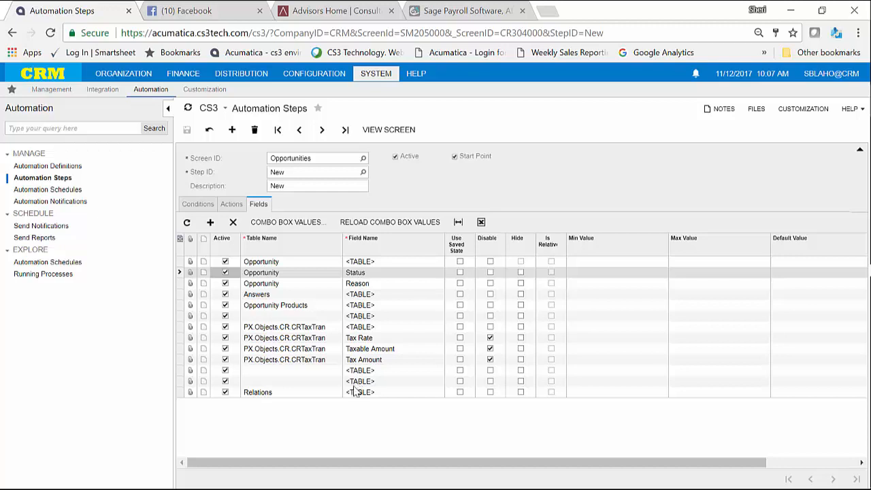
pyautogui.moveTo(210, 223)
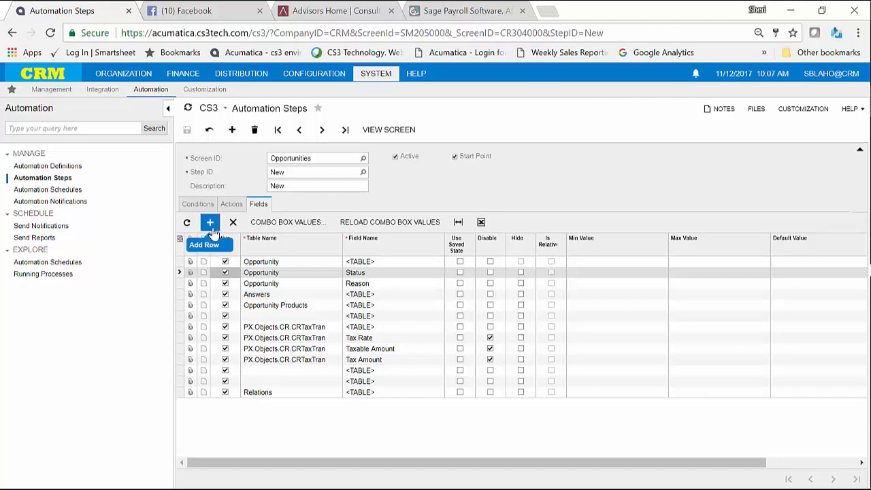
pyautogui.click(210, 222)
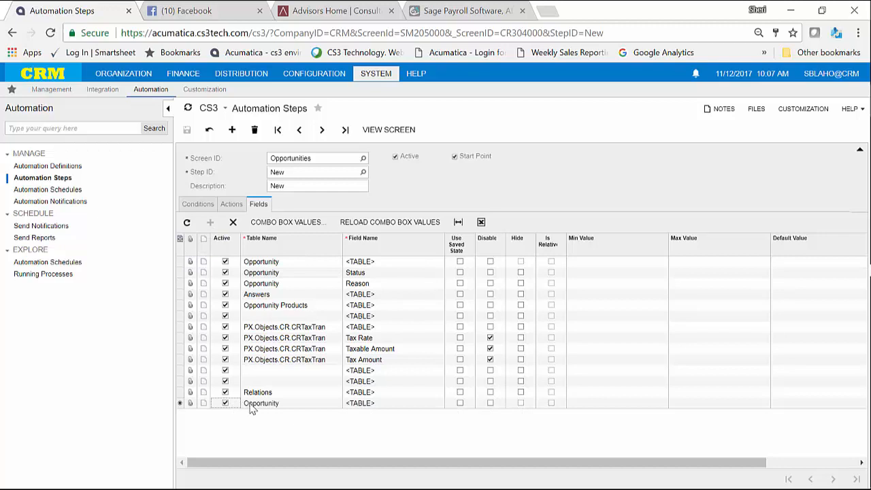
pyautogui.moveTo(422, 410)
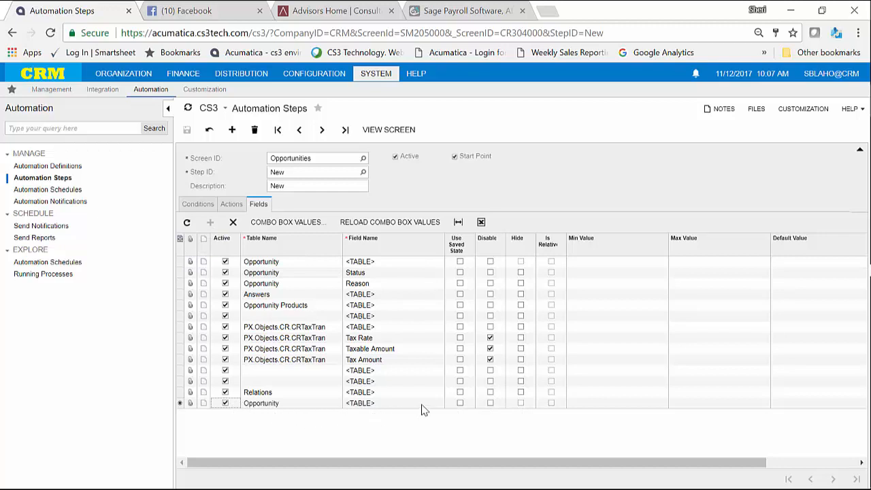
pyautogui.click(394, 403)
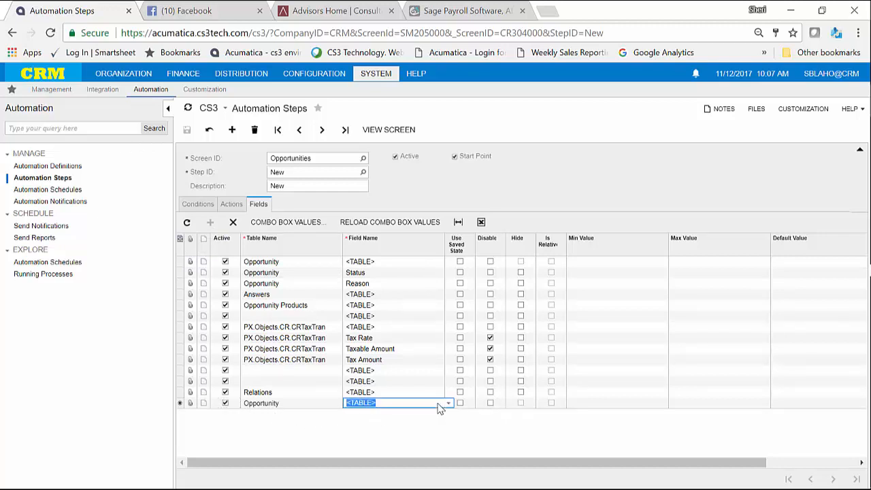
pyautogui.click(448, 403)
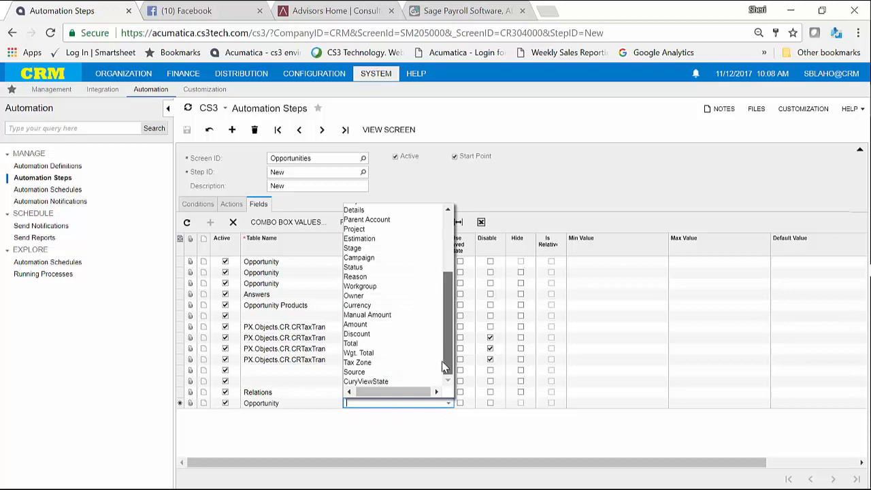
pyautogui.scroll(3)
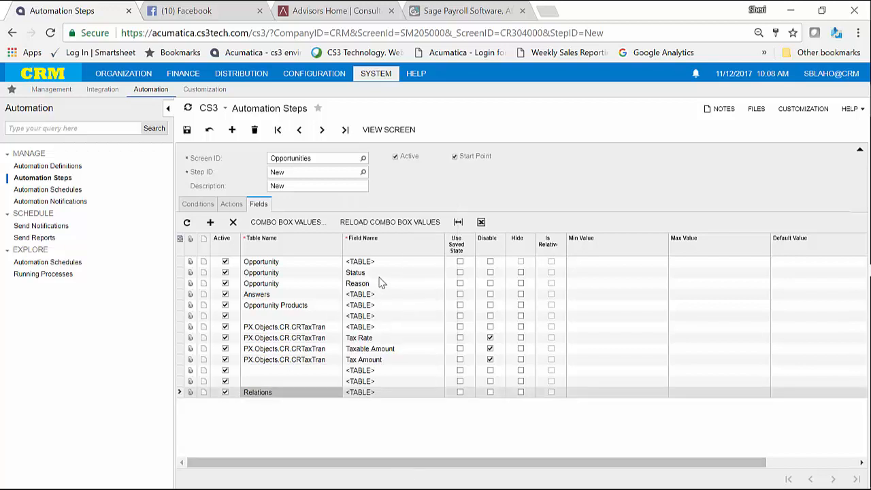
pyautogui.click(355, 273)
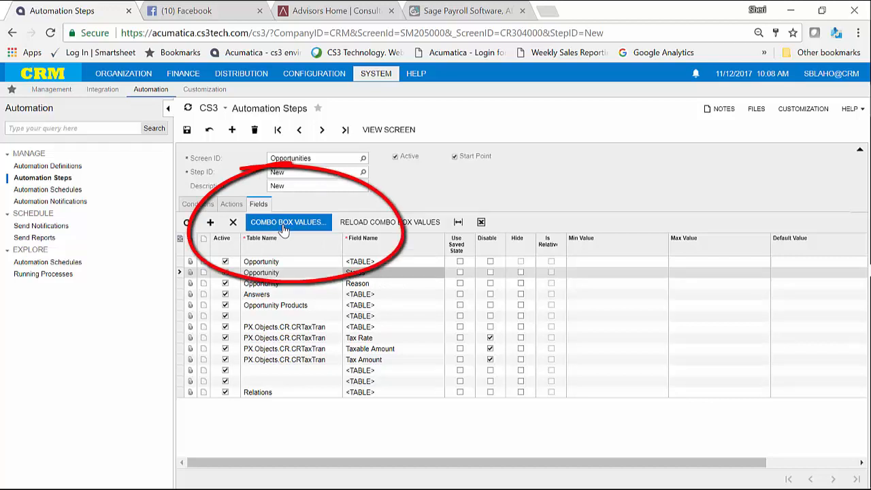
# Add combo box value S 'Stalled' to Opportunity Status and close the values list.
pyautogui.click(288, 222)
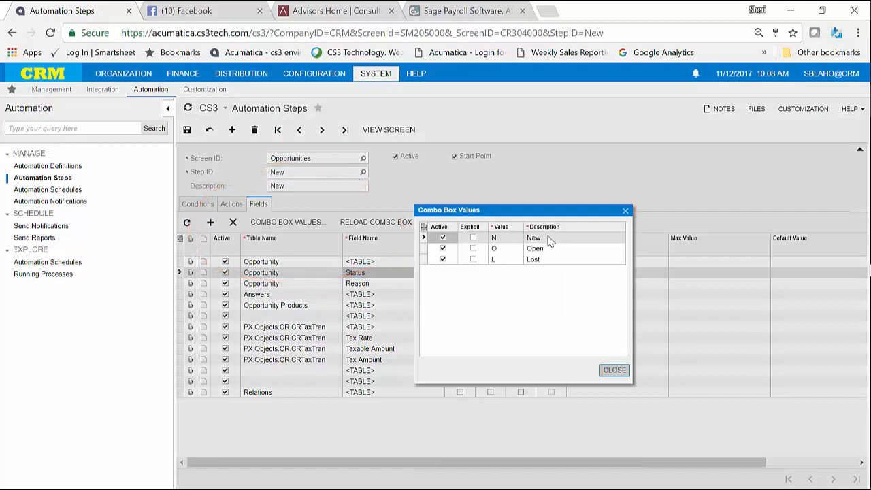
pyautogui.moveTo(485, 279)
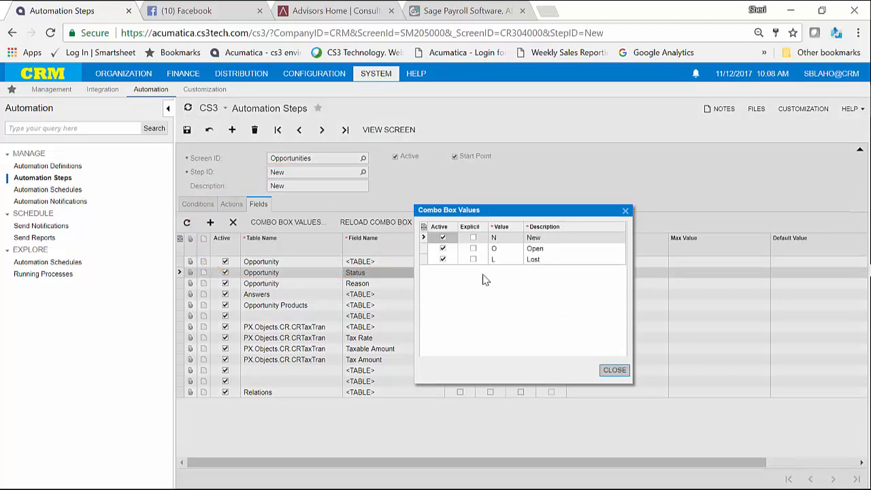
pyautogui.rightClick(486, 280)
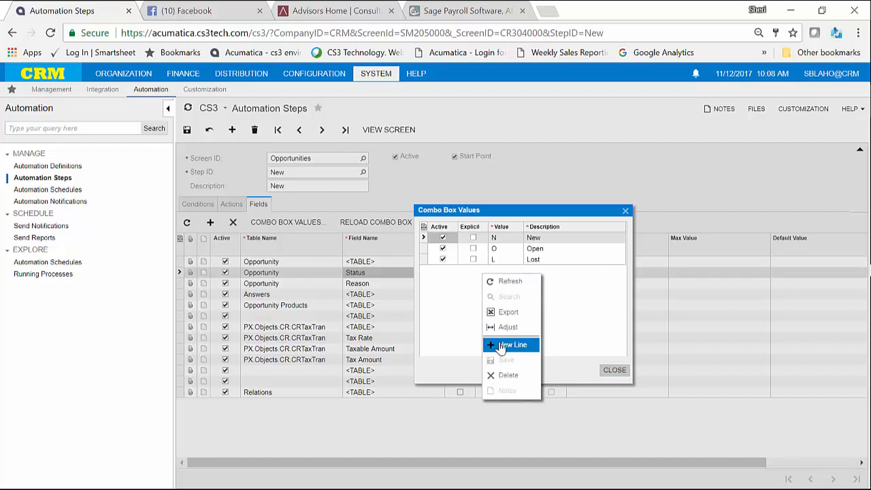
pyautogui.click(512, 344)
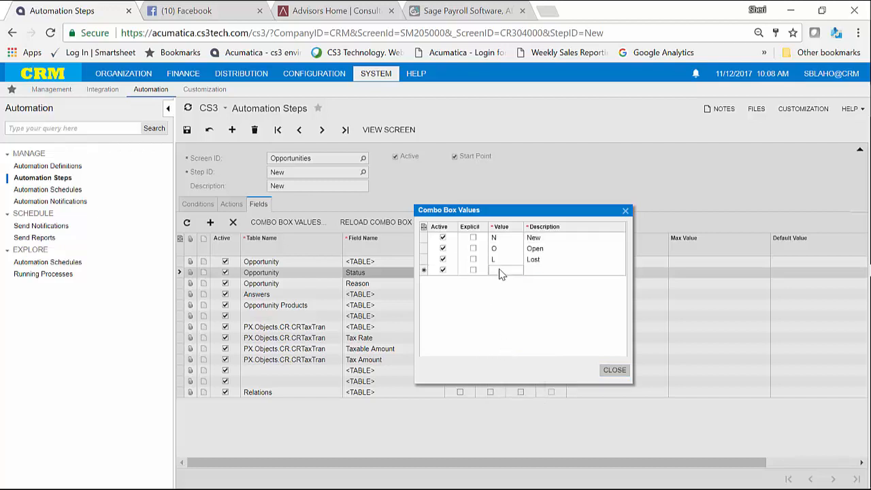
pyautogui.click(504, 270)
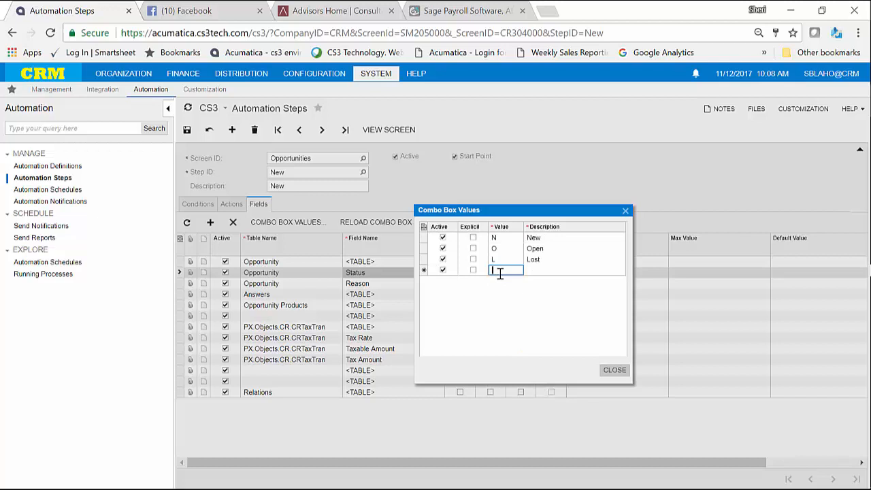
pyautogui.write('S')
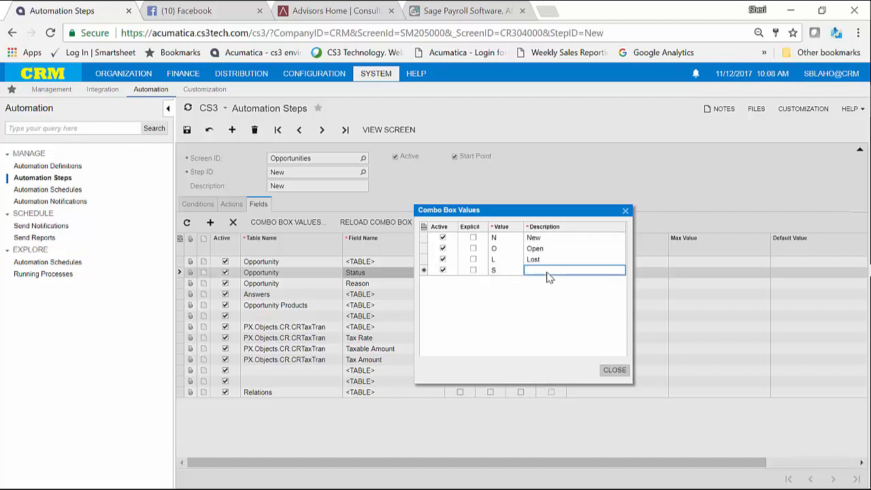
pyautogui.write('St')
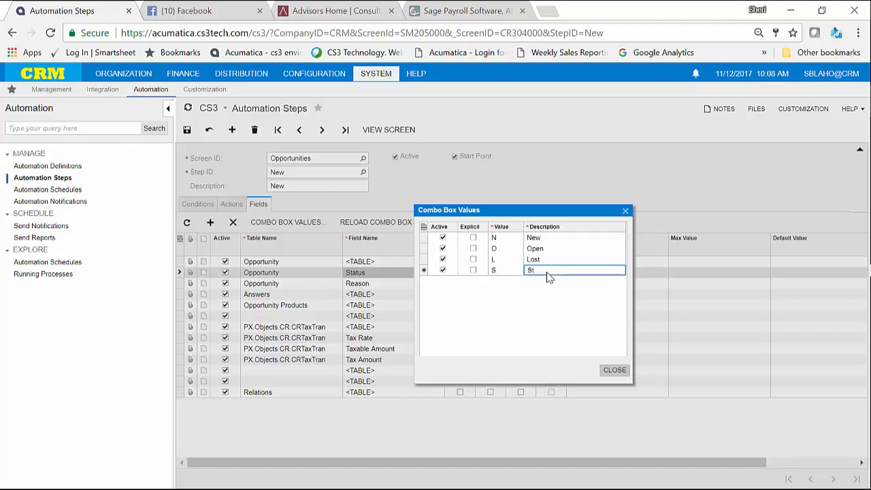
pyautogui.write('alled')
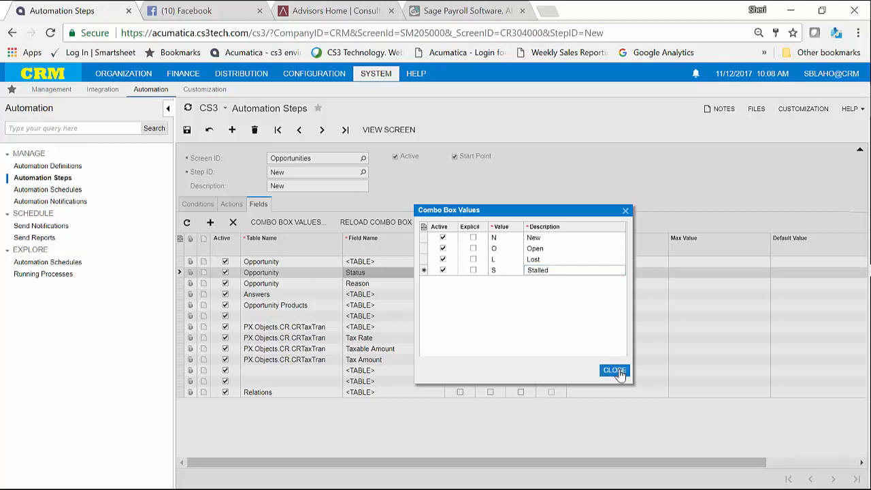
pyautogui.click(613, 369)
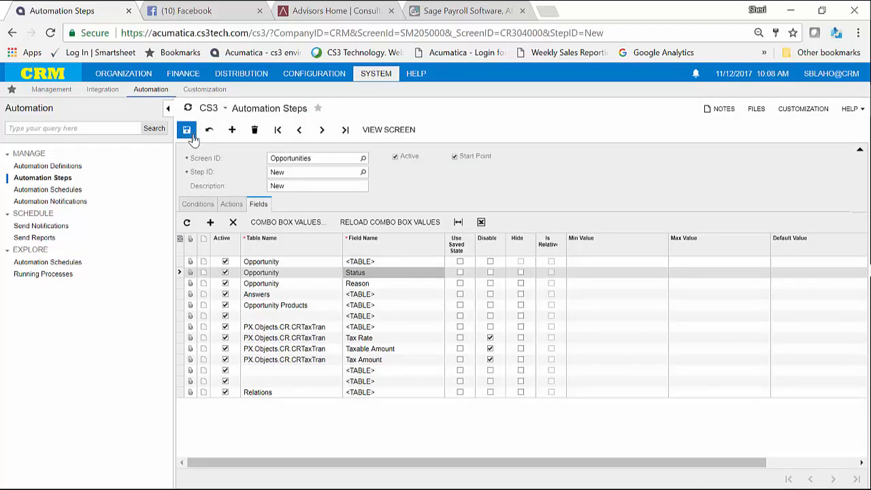
# Save the automation step and open the Opportunities list under Organization > Customer Management.
pyautogui.click(186, 130)
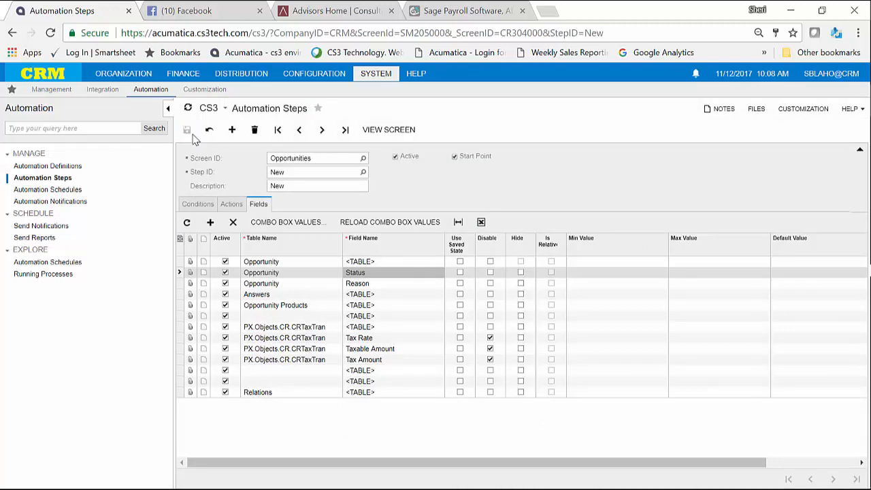
pyautogui.click(123, 74)
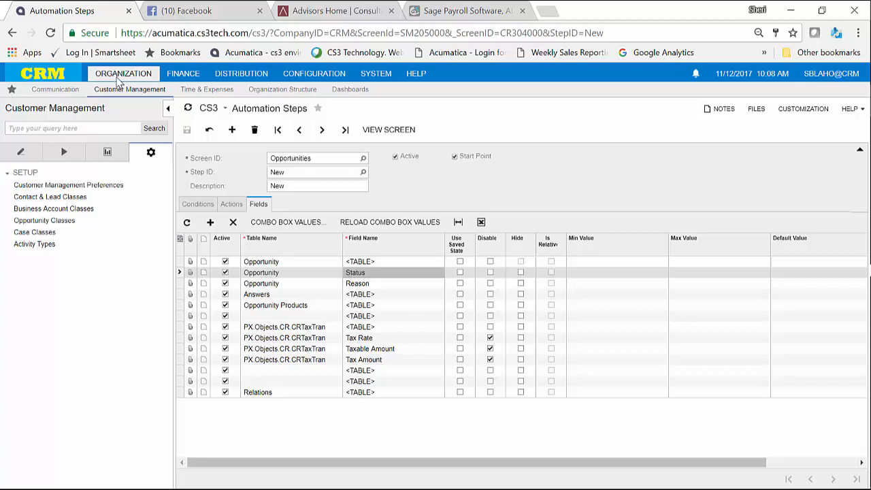
pyautogui.moveTo(21, 152)
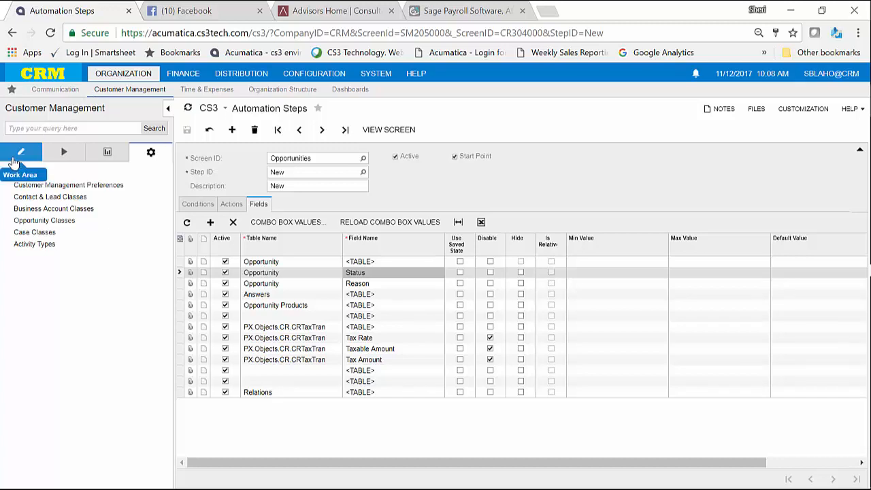
pyautogui.click(20, 152)
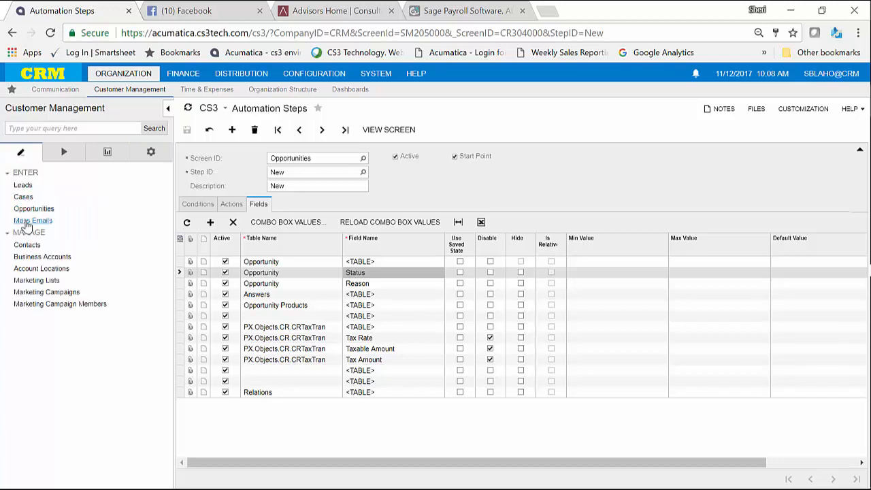
pyautogui.click(34, 208)
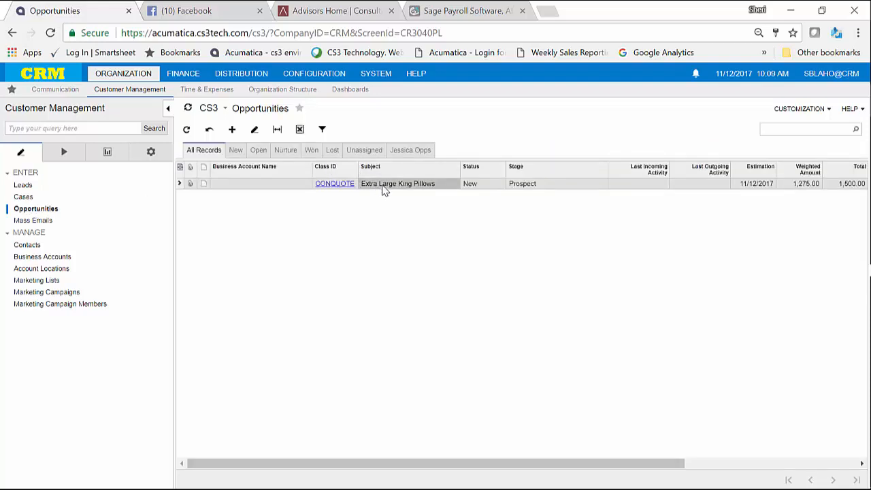
# Change the Extra Large King Pillows opportunity's status from New to Stalled and save.
pyautogui.click(335, 183)
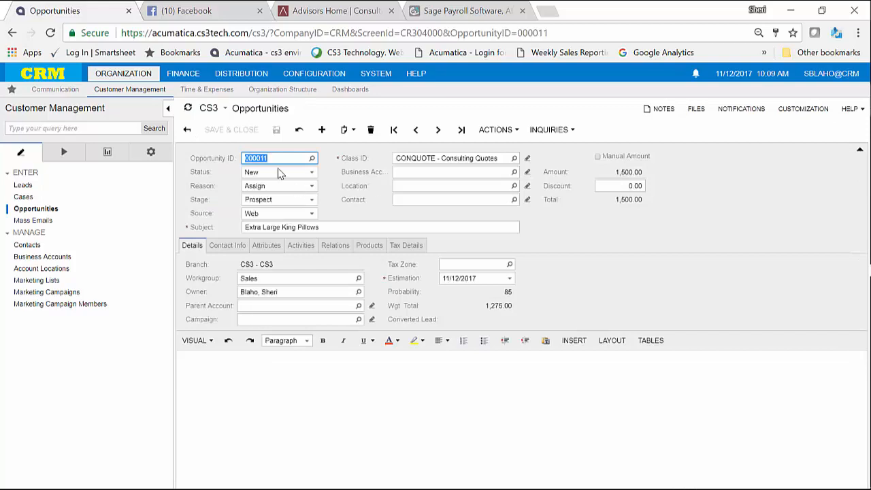
pyautogui.moveTo(303, 182)
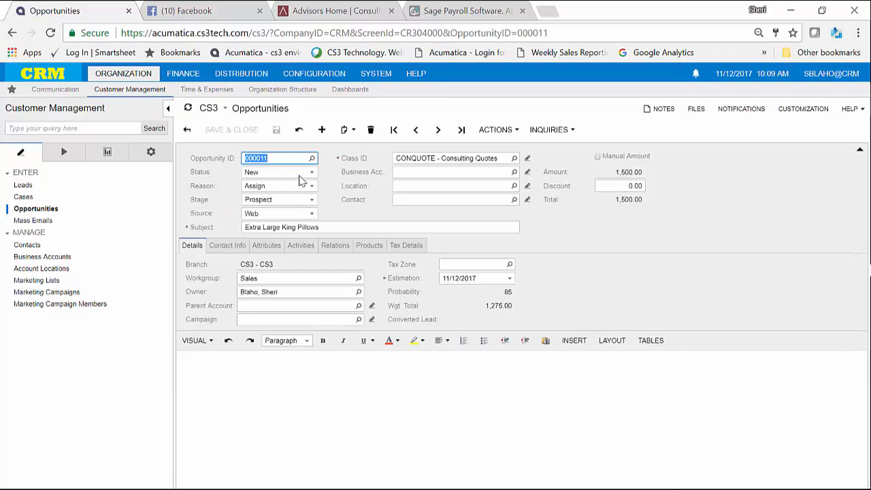
pyautogui.click(310, 171)
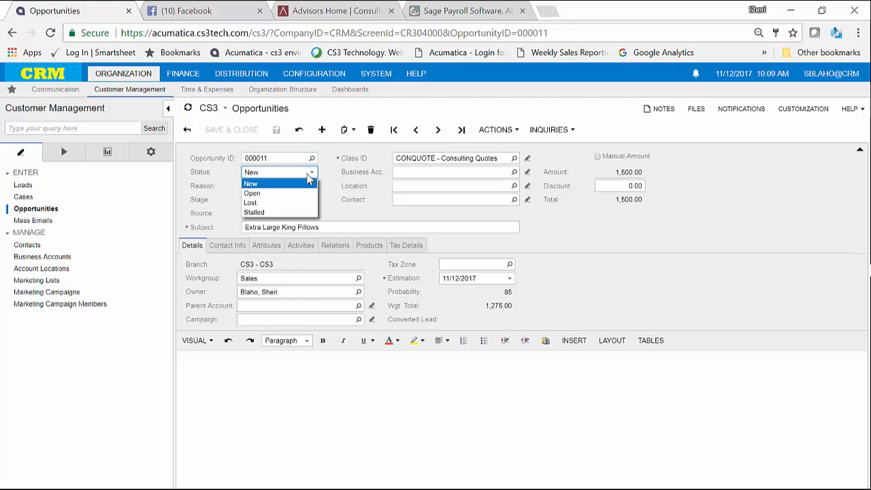
pyautogui.moveTo(278, 212)
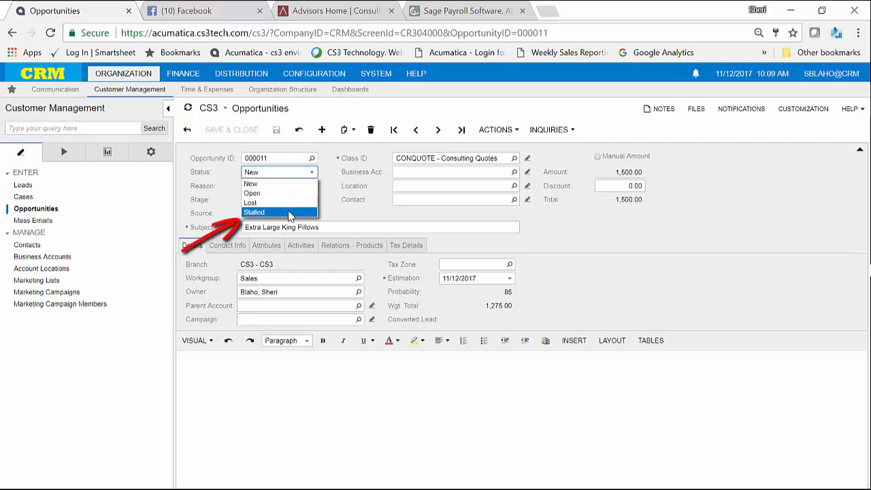
pyautogui.click(254, 212)
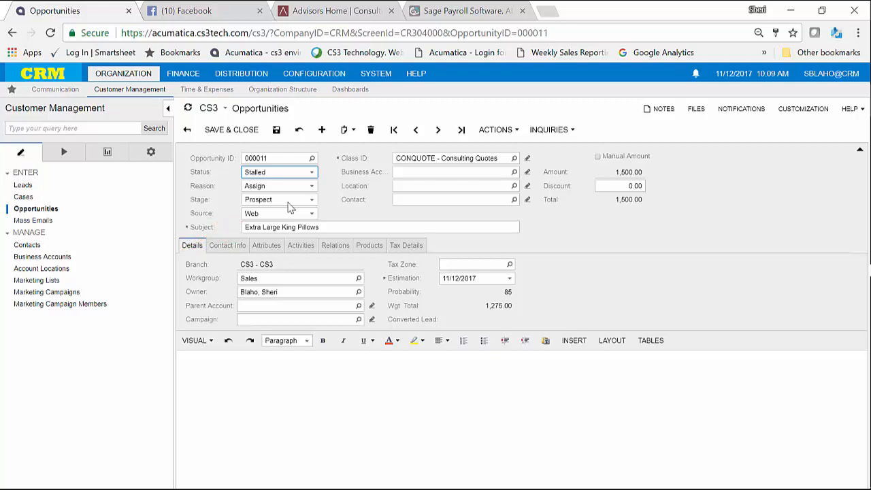
pyautogui.click(276, 130)
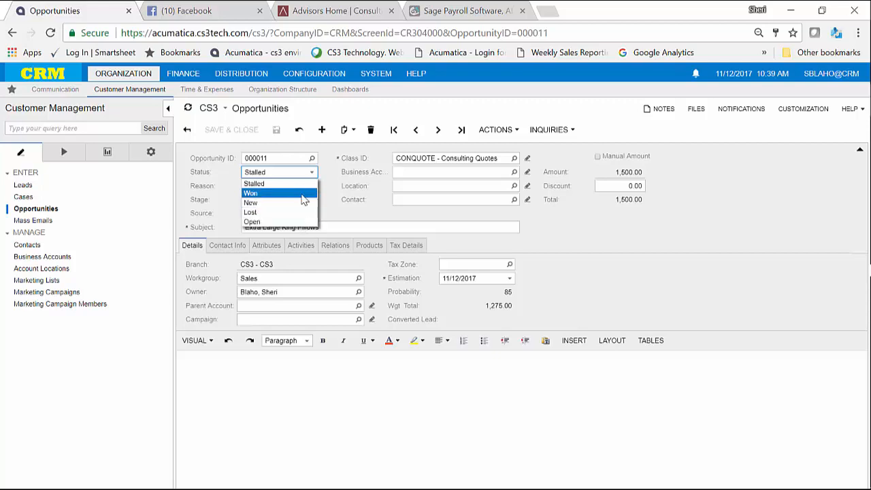
pyautogui.moveTo(279, 183)
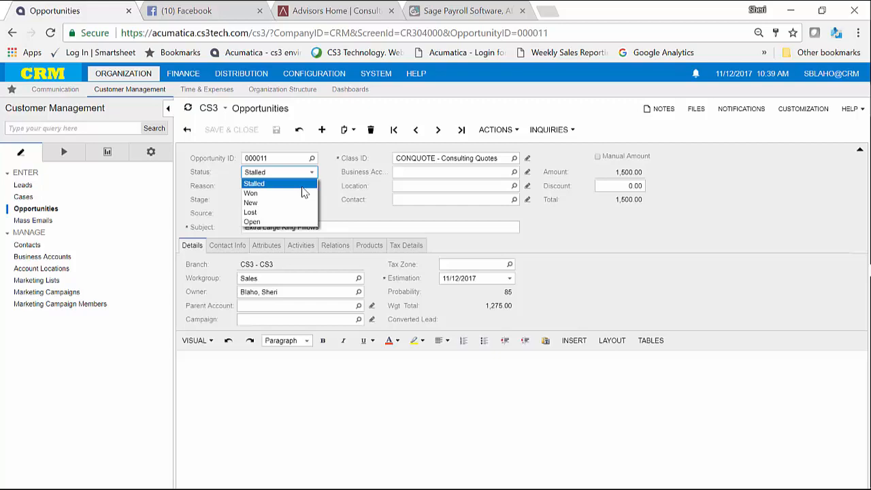
pyautogui.click(254, 183)
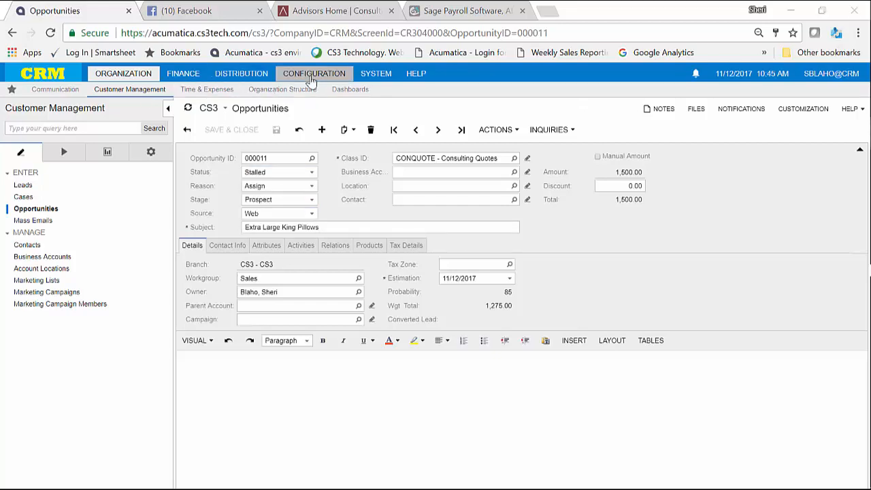
# Return to Automation Steps and list the Opportunities step IDs: Lost, Open, PreWon, Won.
pyautogui.click(376, 73)
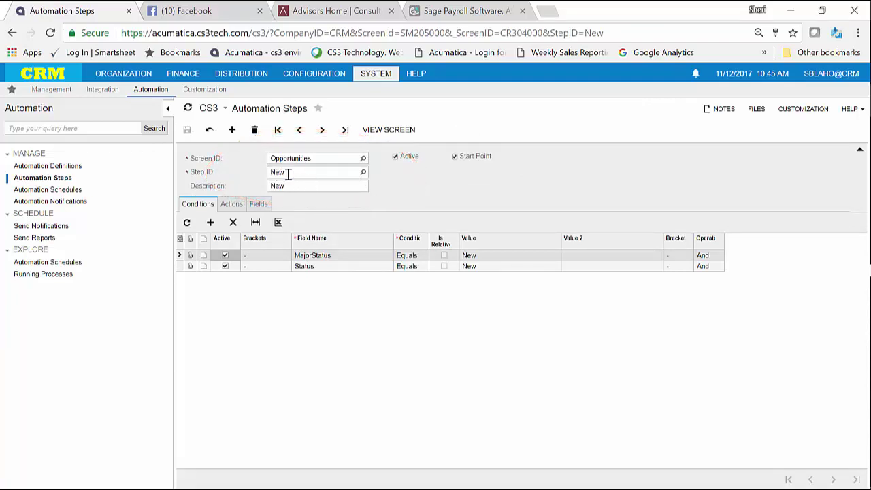
pyautogui.moveTo(364, 179)
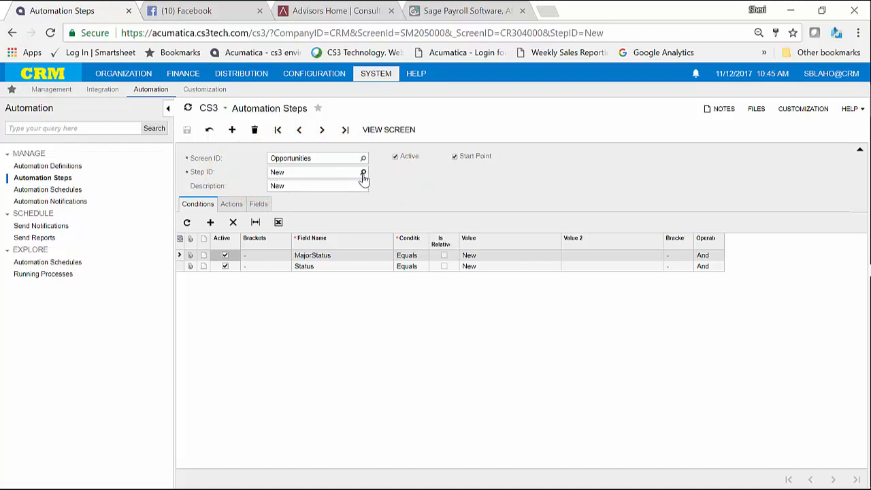
pyautogui.click(363, 171)
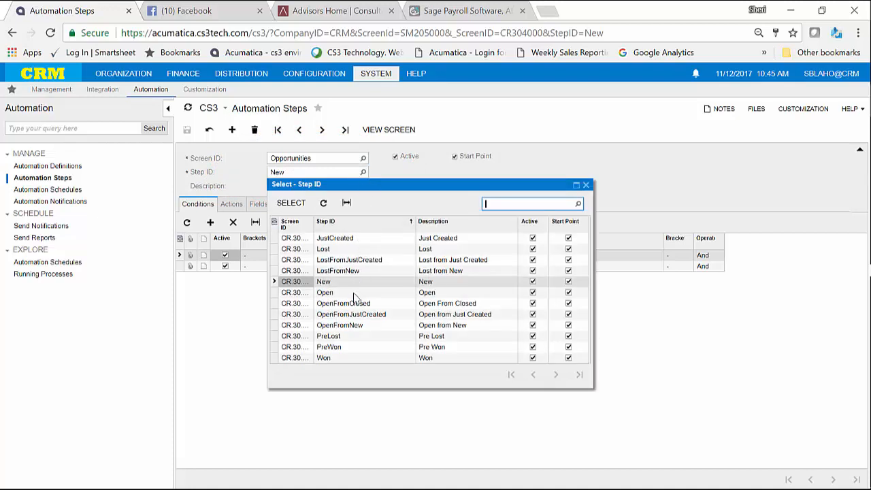
pyautogui.moveTo(344, 359)
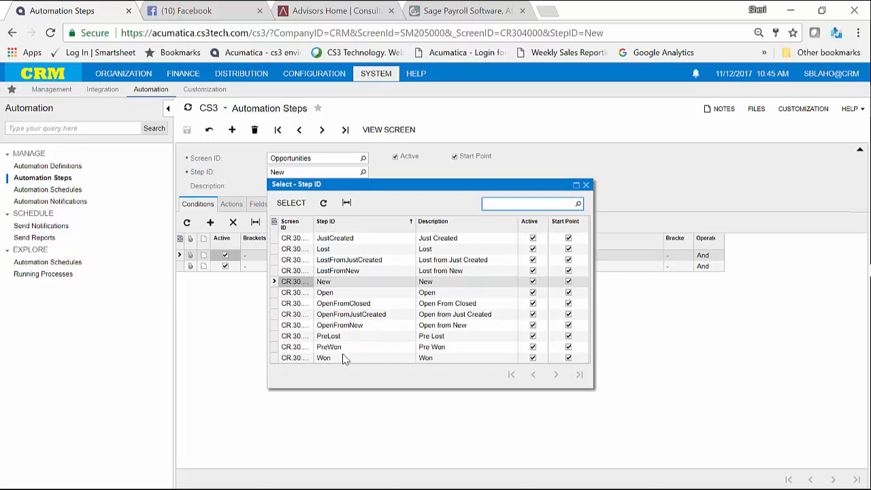